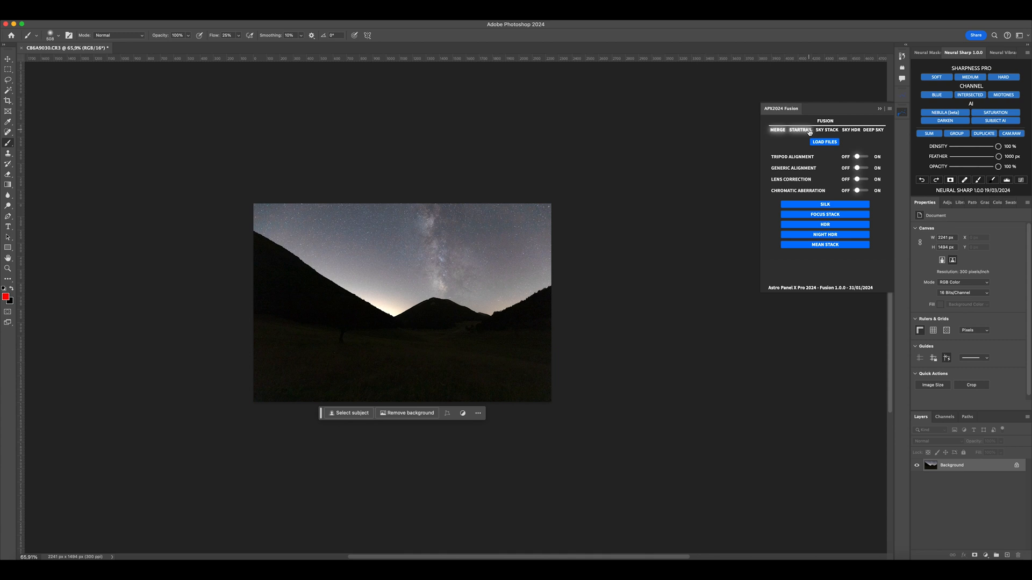
- Choose Sky Stack in the Astro Panel Fusion tools with alignment and dual pass on
{"action": "left_click", "coordinate": [827, 130]}
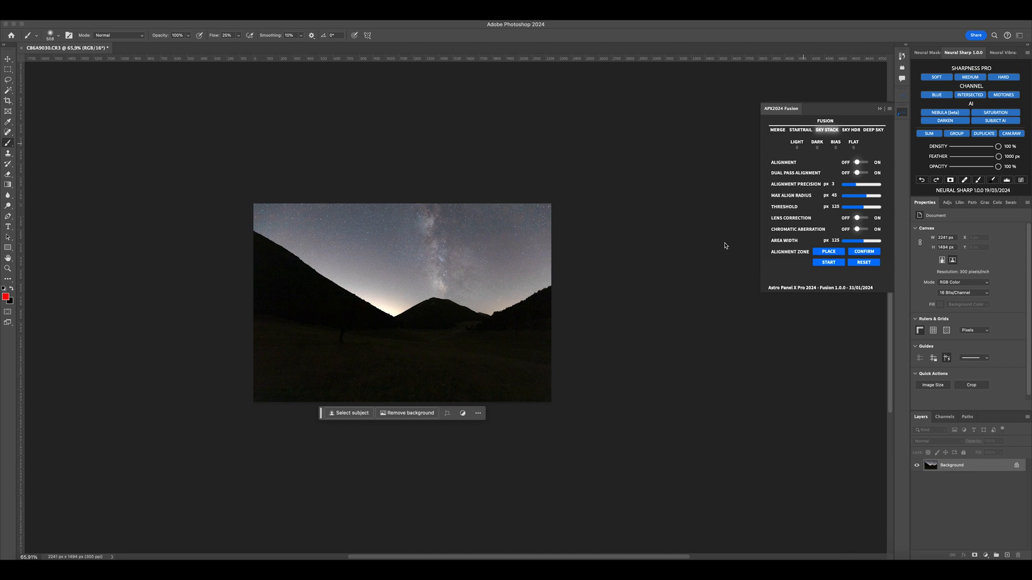
{"action": "left_click", "coordinate": [816, 145]}
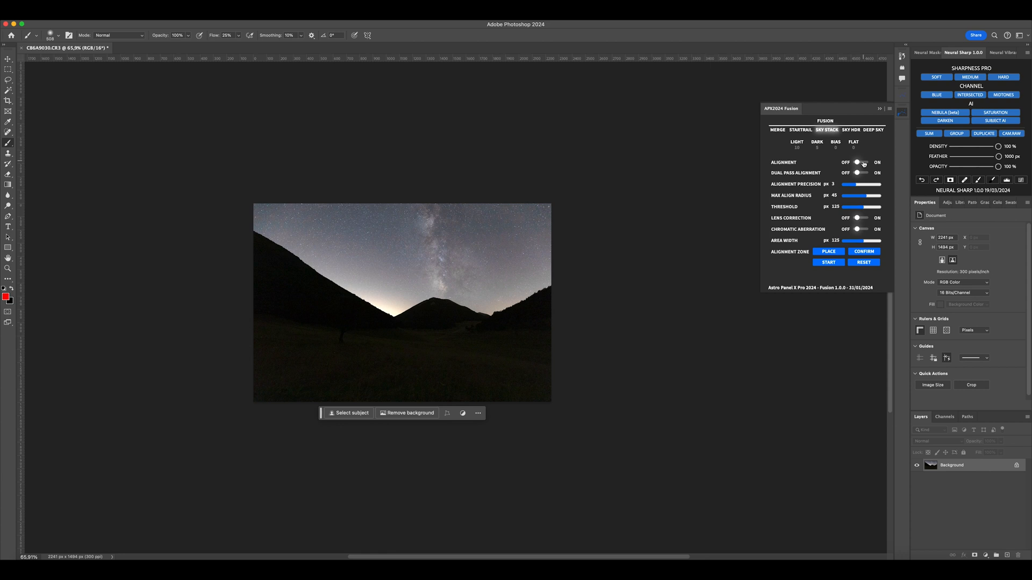
{"action": "left_click", "coordinate": [868, 163]}
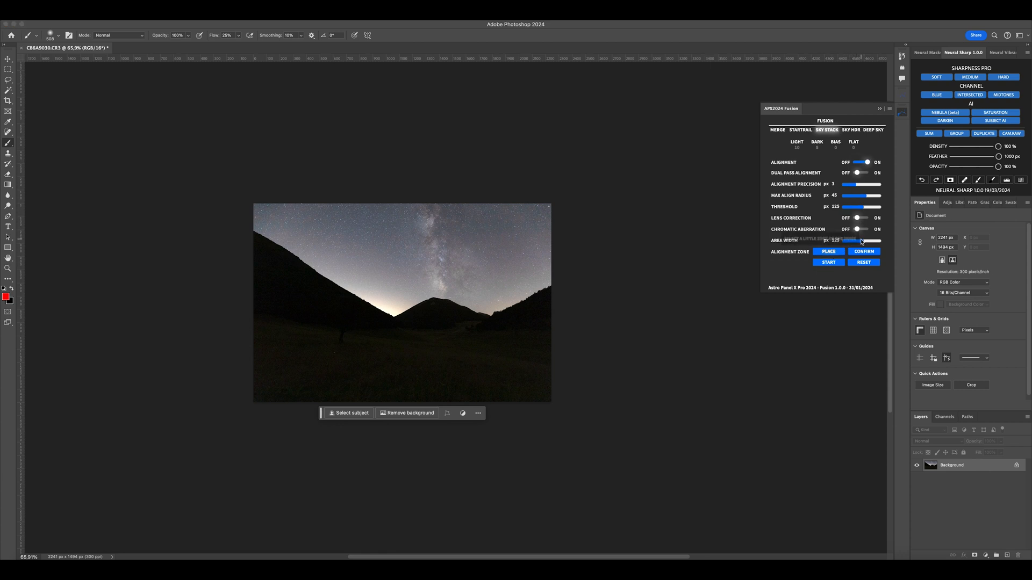
- Set the alignment area width to 41 px and mark a zone on the Milky Way core
{"action": "left_click_drag", "start_coordinate": [860, 240], "coordinate": [848, 240]}
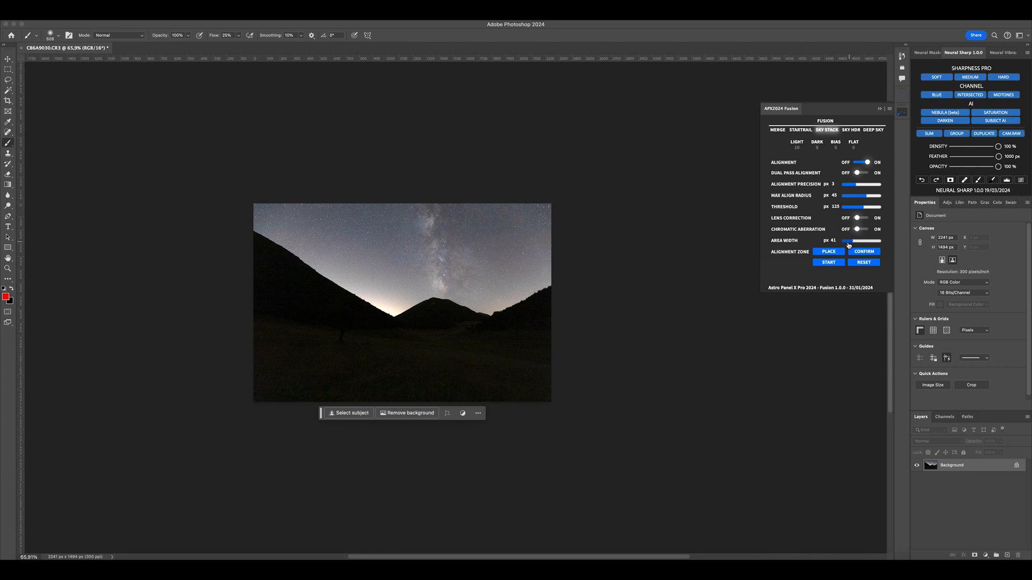
{"action": "mouse_move", "coordinate": [829, 251]}
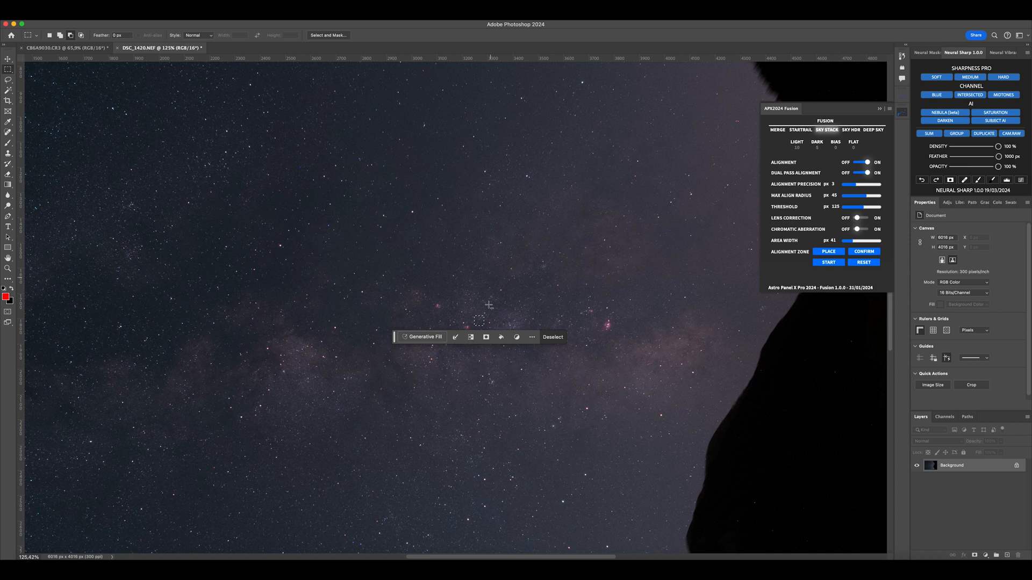
{"action": "left_click_drag", "start_coordinate": [480, 321], "coordinate": [413, 214]}
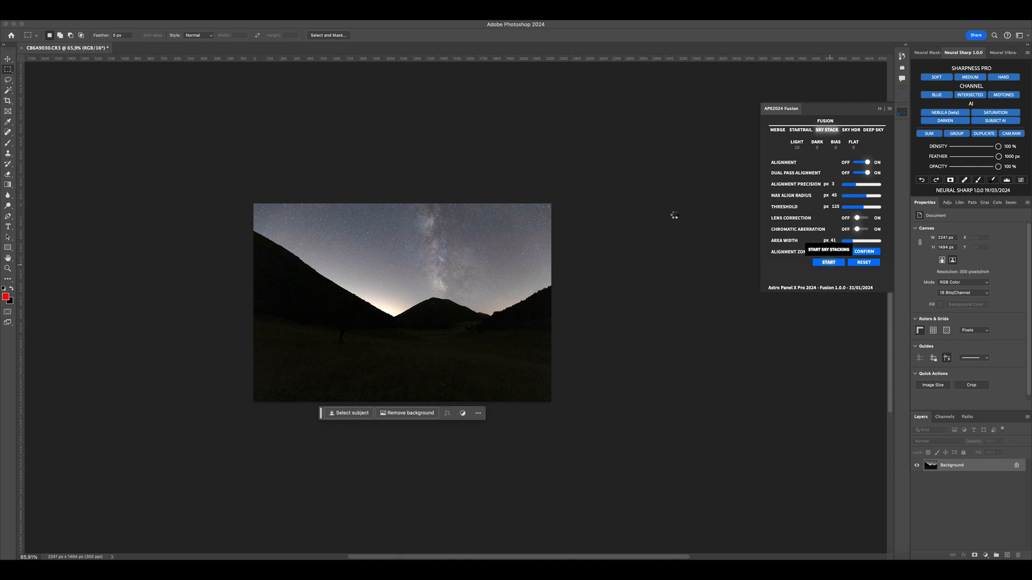
- Run the sky stack and dismiss the 41 s total stack time message
{"action": "left_click", "coordinate": [158, 47]}
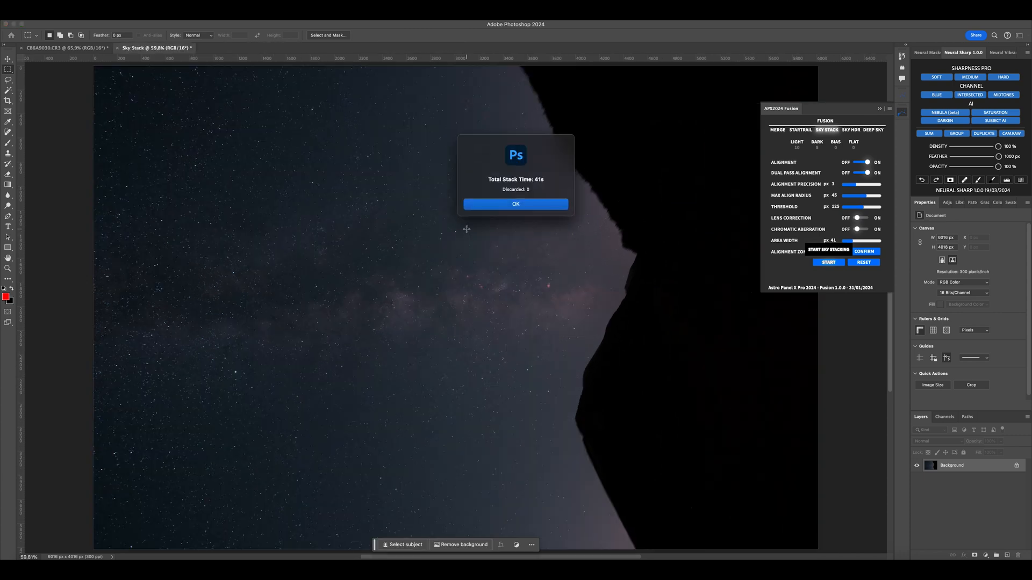
{"action": "left_click", "coordinate": [515, 204]}
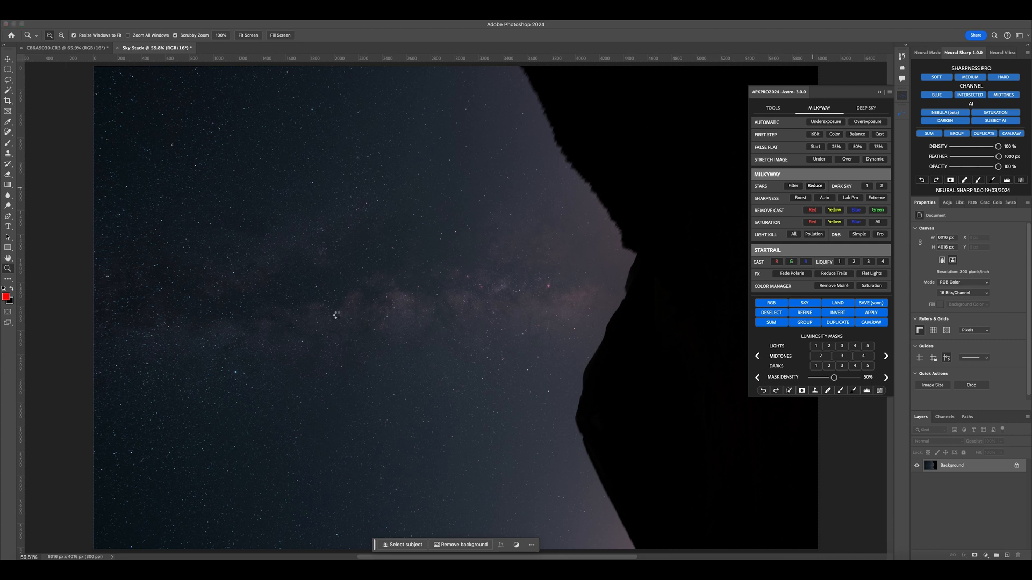
{"action": "mouse_move", "coordinate": [473, 342]}
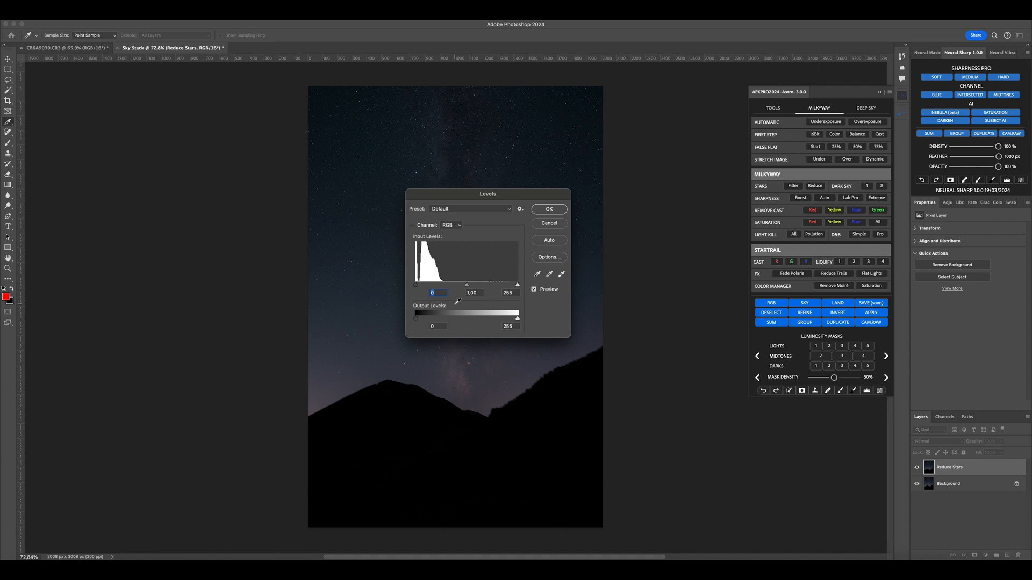
- Apply the Reduce Stars levels with the white point pulled in to 165
{"action": "left_click_drag", "start_coordinate": [518, 284], "coordinate": [481, 284]}
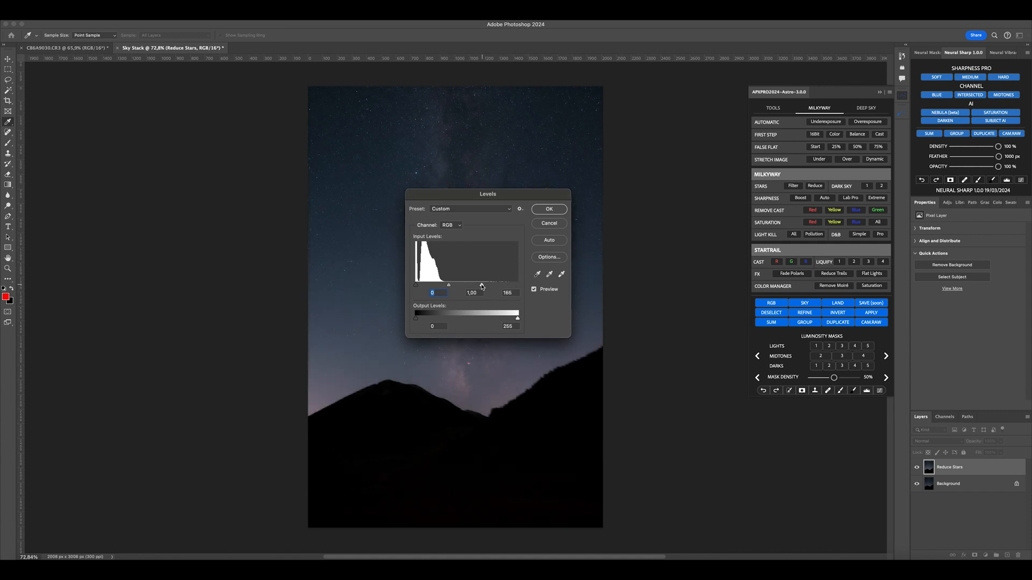
{"action": "left_click", "coordinate": [548, 209]}
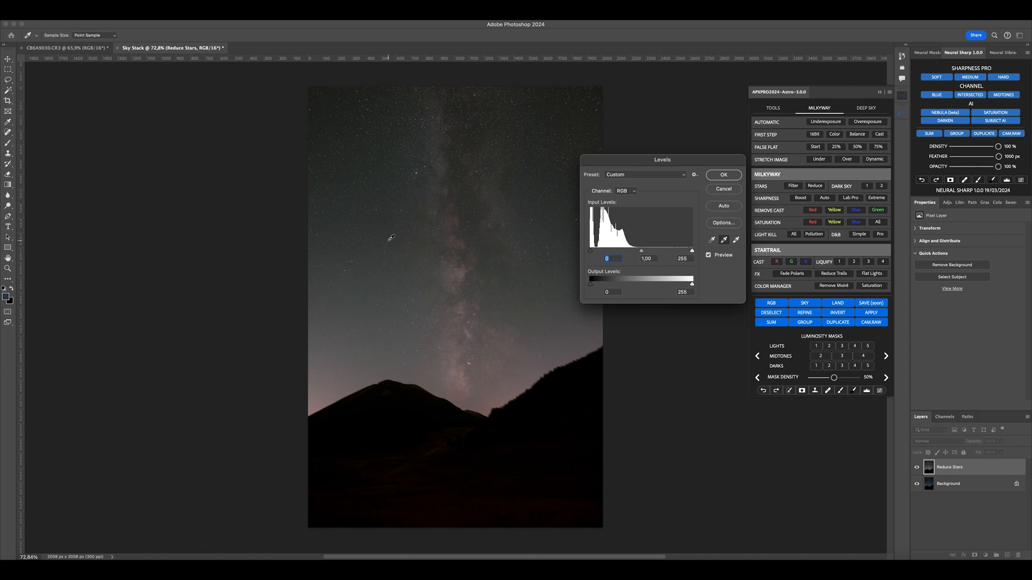
{"action": "left_click", "coordinate": [723, 174]}
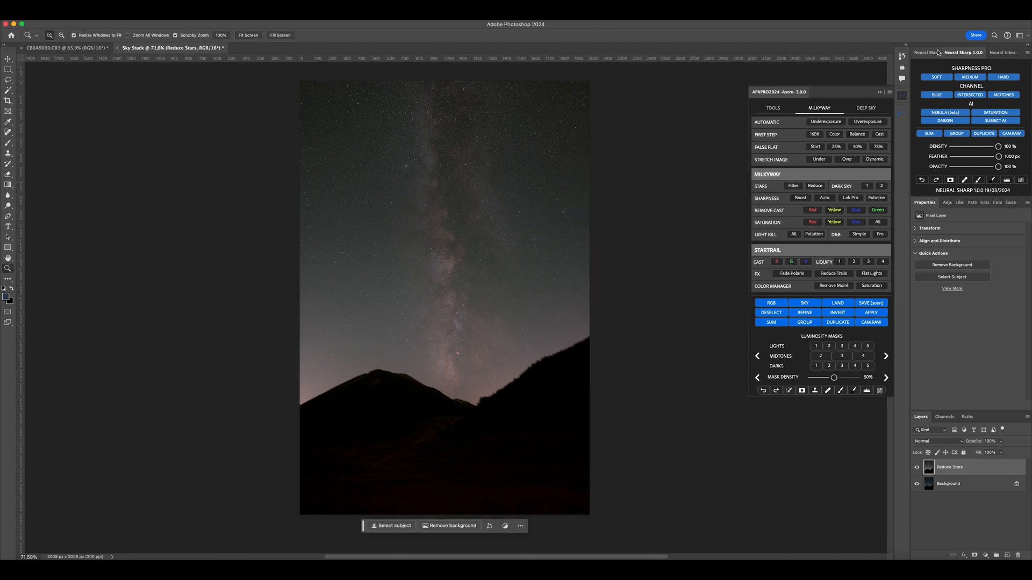
- Build a Darks 1 luminosity mask as an astro_darksky_low layer over the sky
{"action": "left_click", "coordinate": [926, 51]}
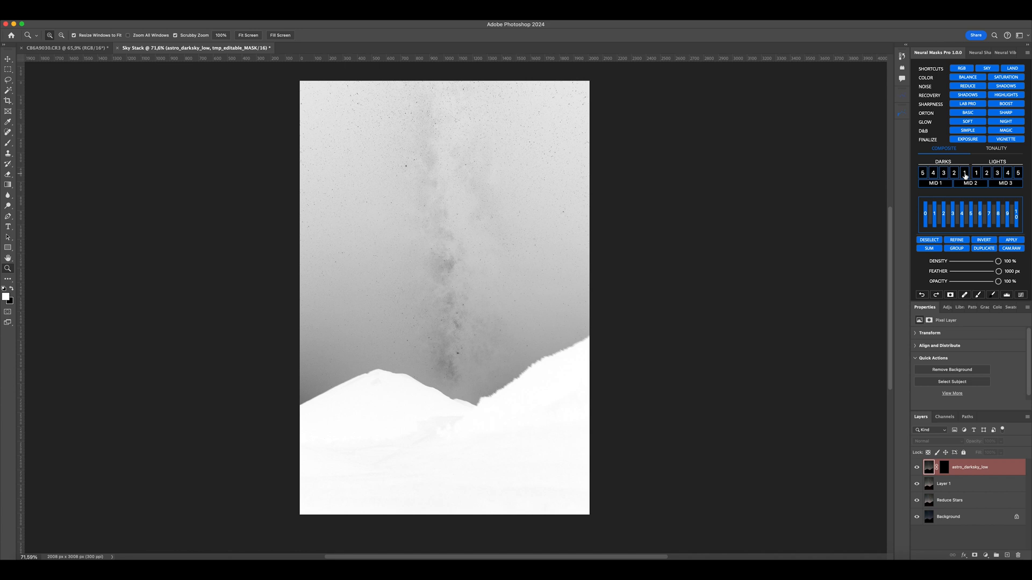
{"action": "left_click", "coordinate": [943, 172]}
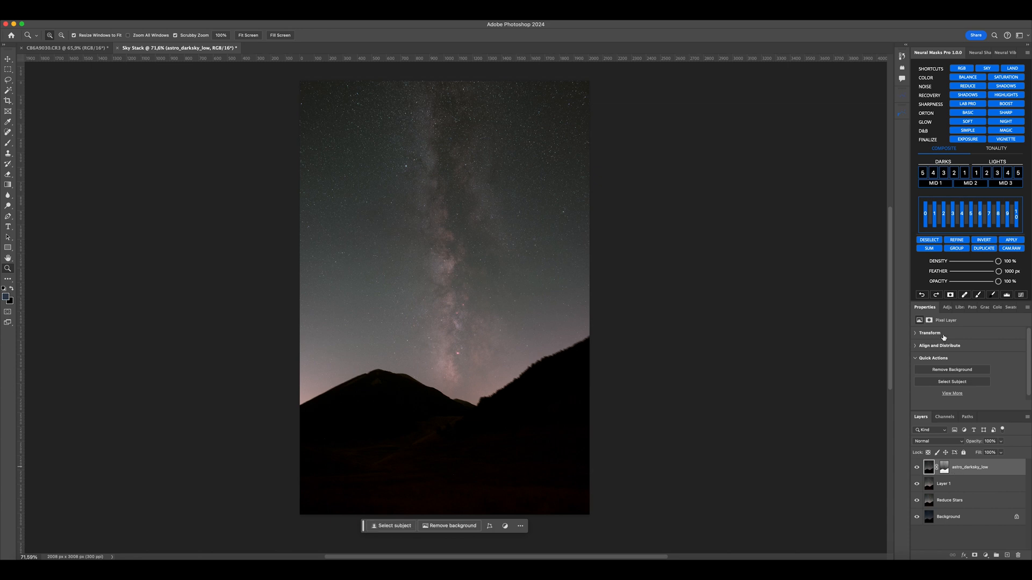
{"action": "mouse_move", "coordinate": [903, 112]}
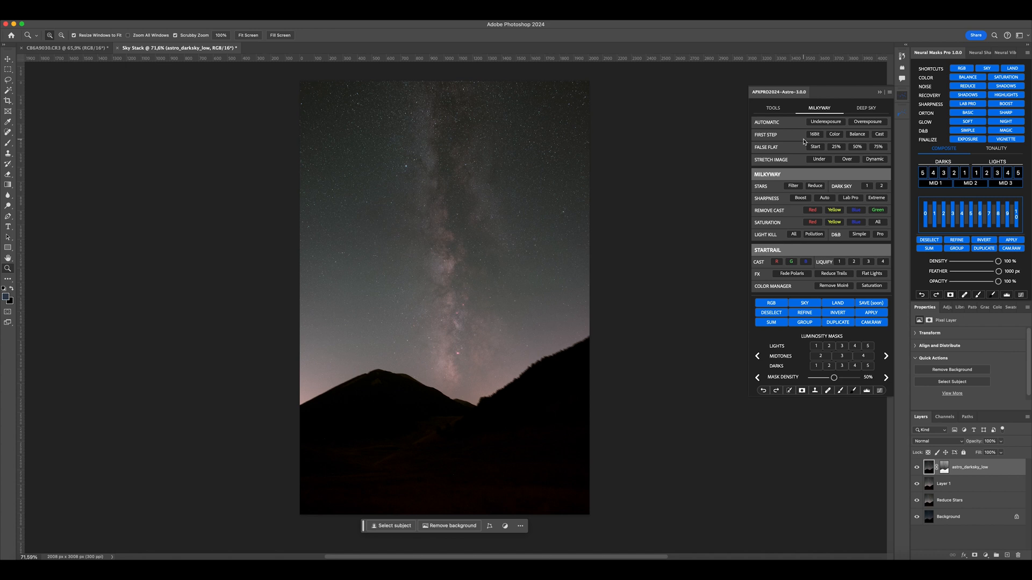
- Create the dodge/burn masks with a colour fill and pull the dodge mask white point to 212
{"action": "left_click", "coordinate": [773, 107]}
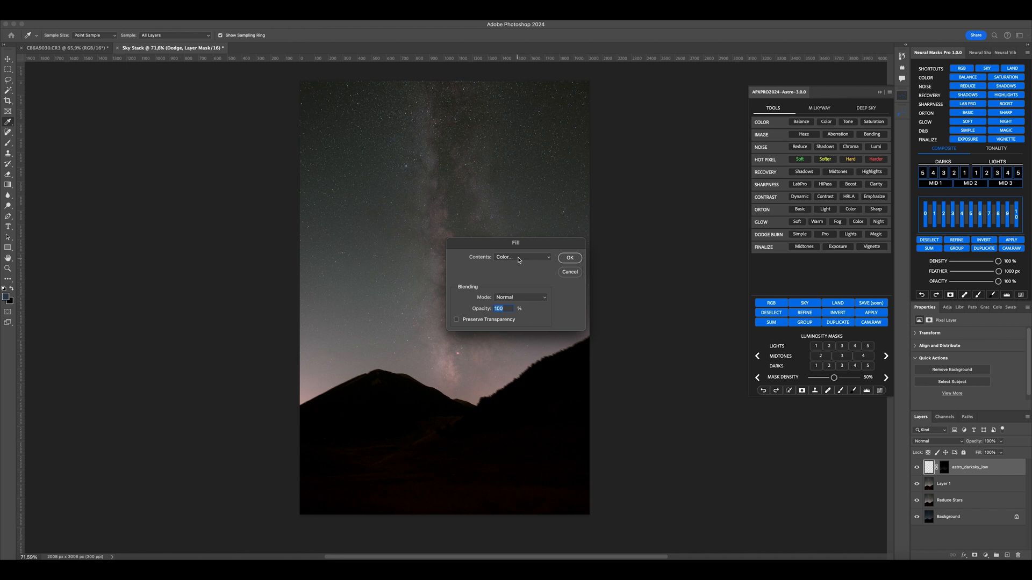
{"action": "left_click", "coordinate": [569, 257]}
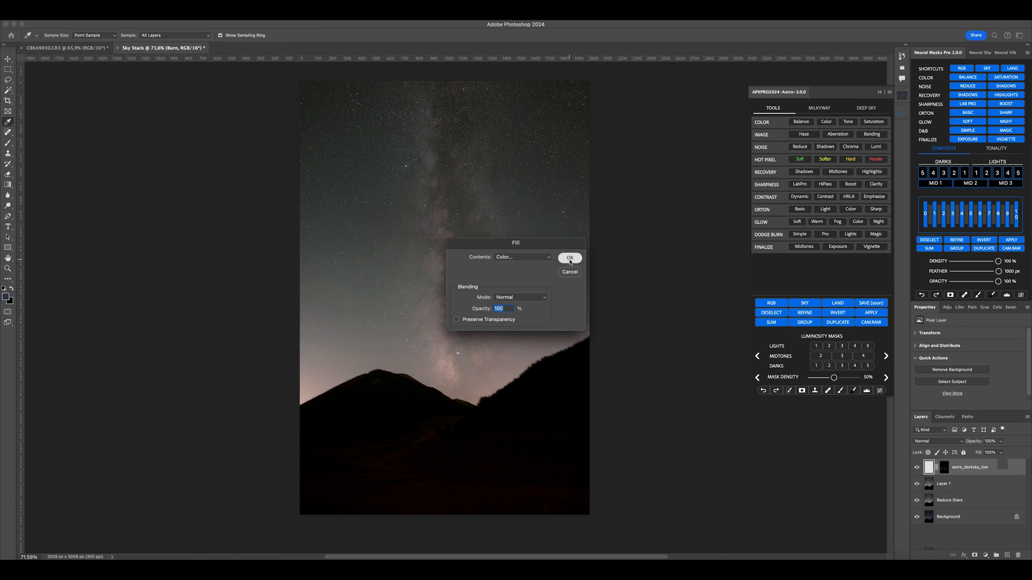
{"action": "left_click", "coordinate": [568, 257]}
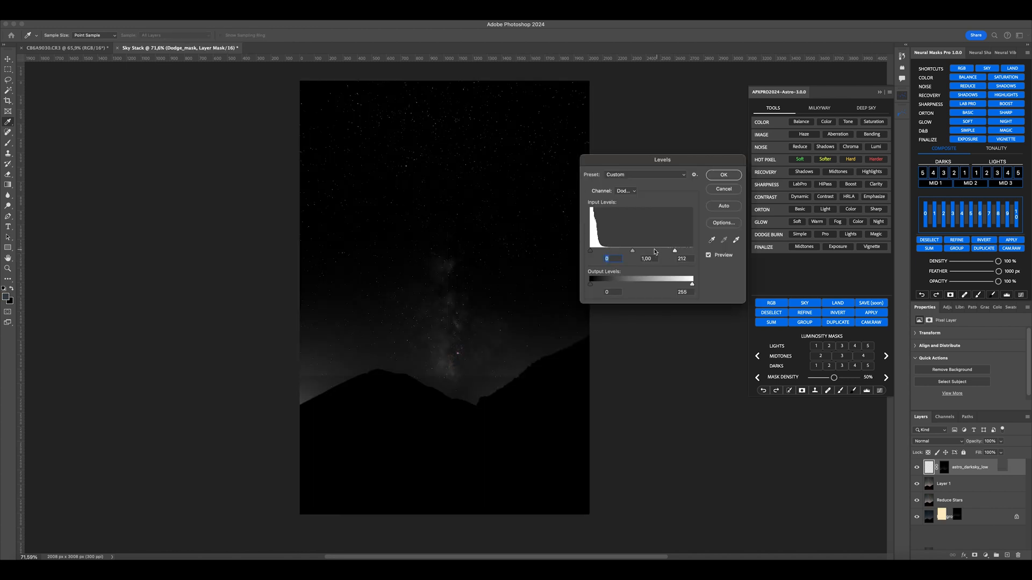
{"action": "left_click_drag", "start_coordinate": [692, 250], "coordinate": [608, 251]}
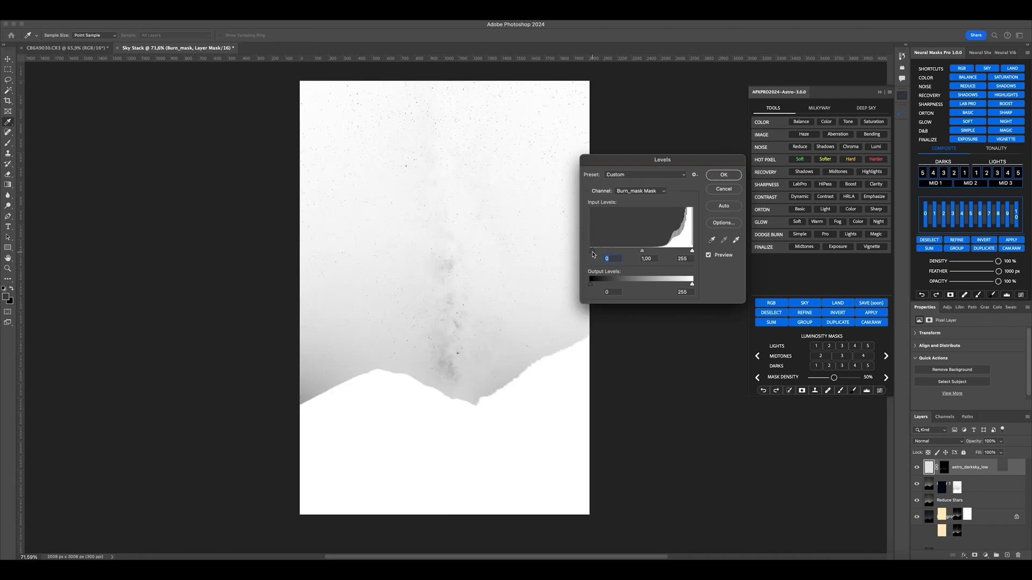
- Raise the burn mask black point to about 158 so only the Milky Way core stays grey
{"action": "left_click_drag", "start_coordinate": [591, 251], "coordinate": [626, 251]}
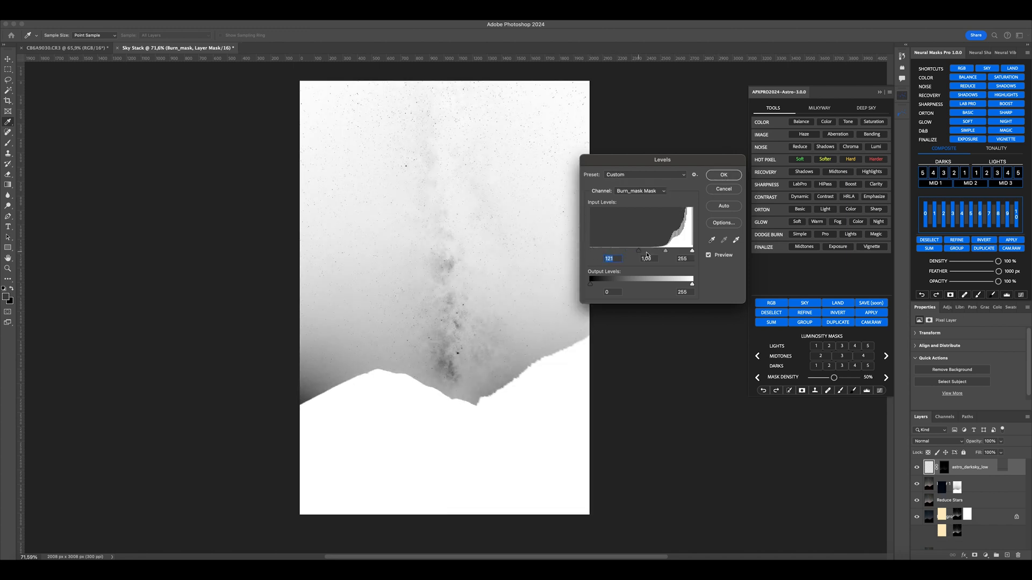
{"action": "left_click_drag", "start_coordinate": [636, 250], "coordinate": [671, 251]}
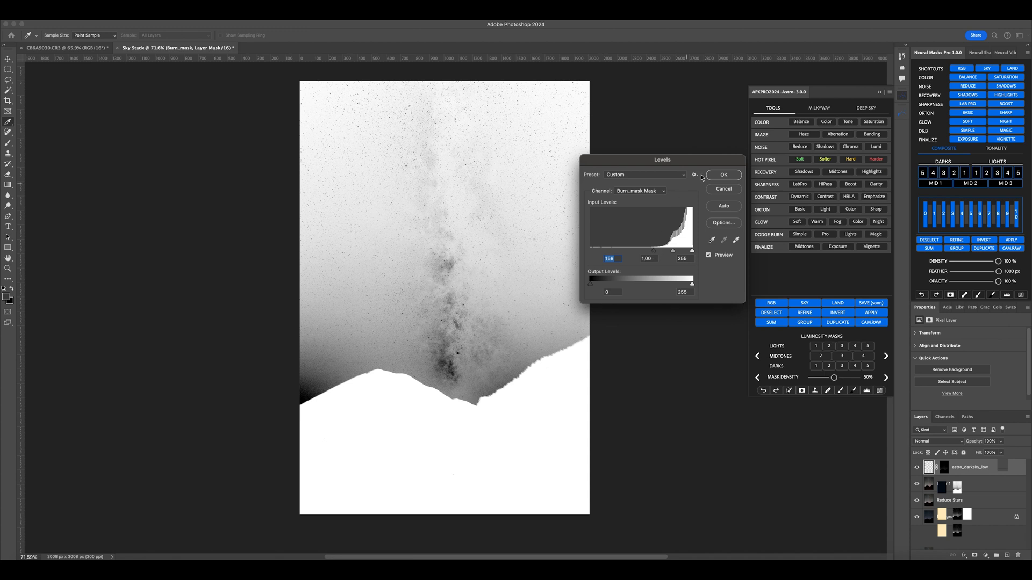
{"action": "left_click", "coordinate": [723, 175]}
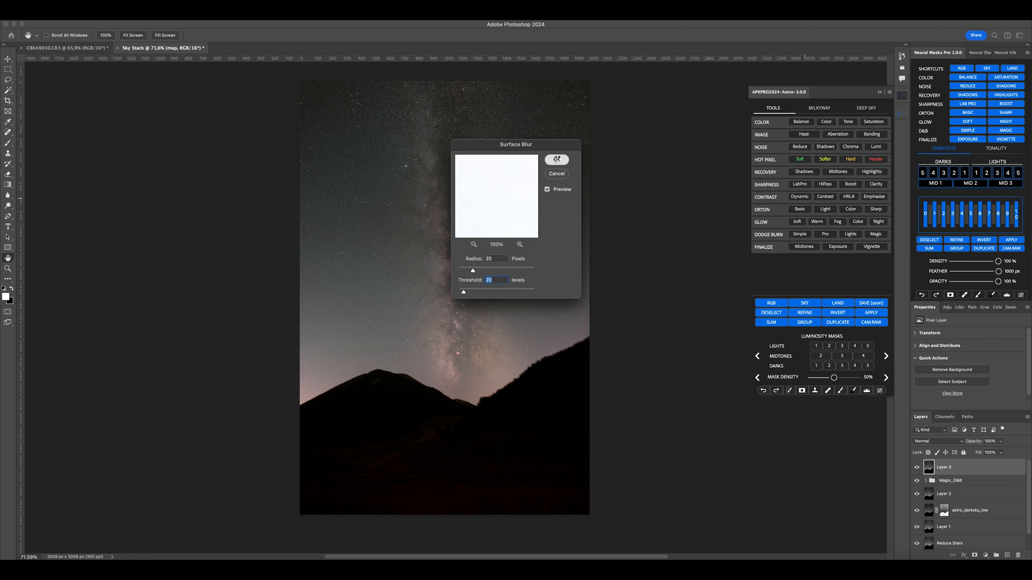
- Apply the Surface Blur of radius 20, threshold 20, then add Dynamic Contrast
{"action": "left_click", "coordinate": [556, 159]}
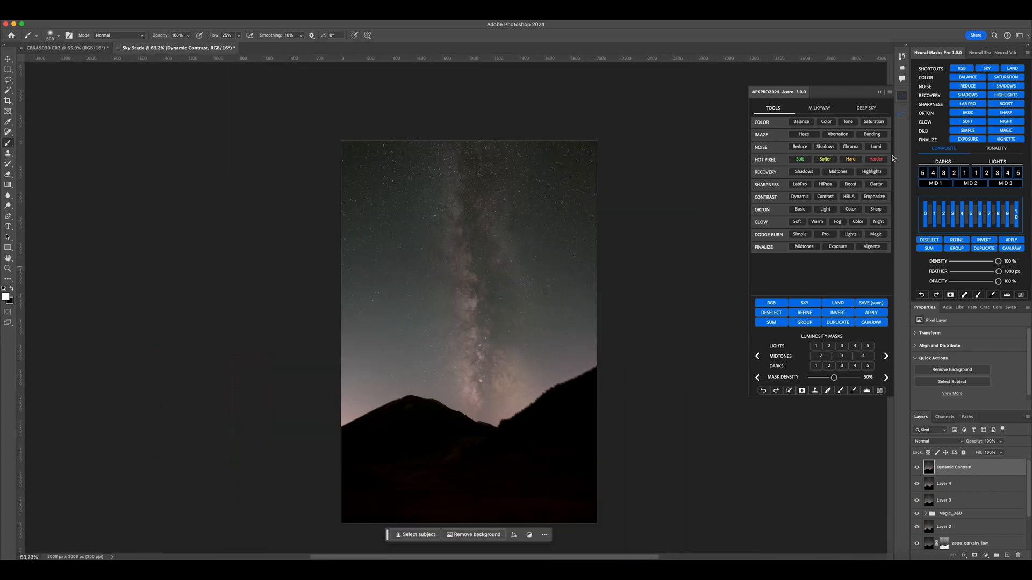
- Refine the mask in Camera Raw with Clarity 100, Contrast +19 and raised Whites, then apply
{"action": "left_click", "coordinate": [819, 108]}
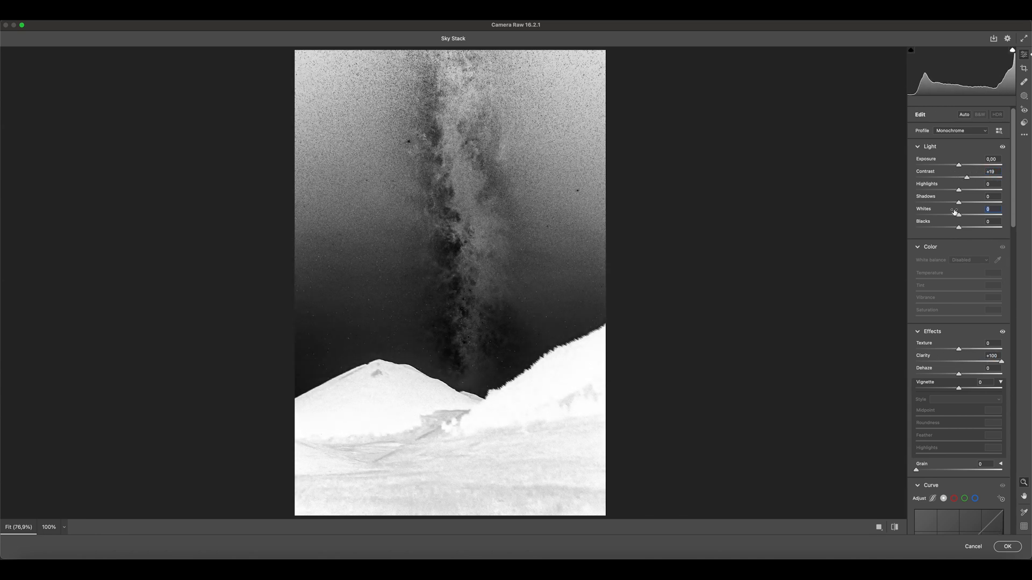
{"action": "type", "text": "100"}
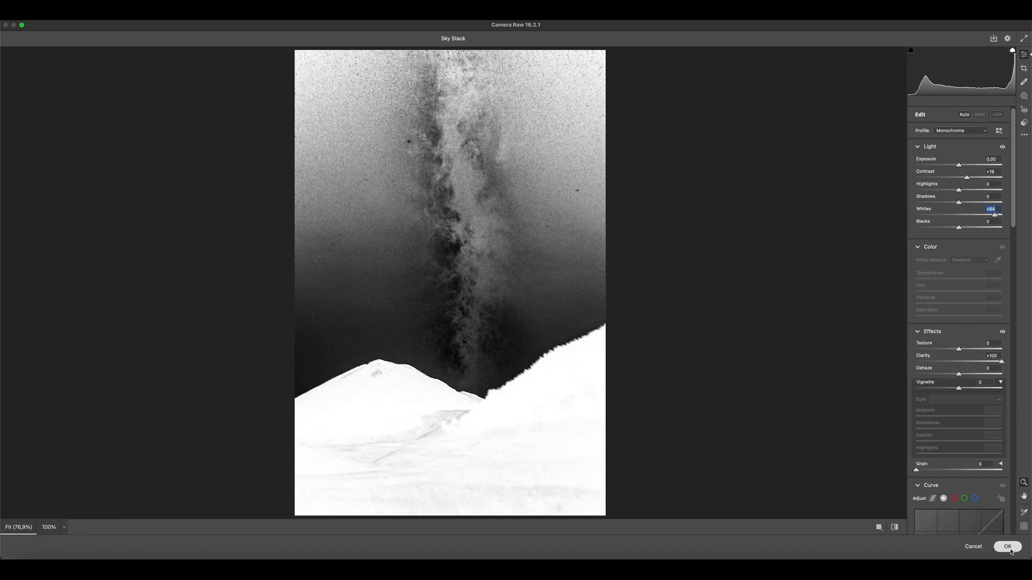
{"action": "left_click", "coordinate": [1008, 546]}
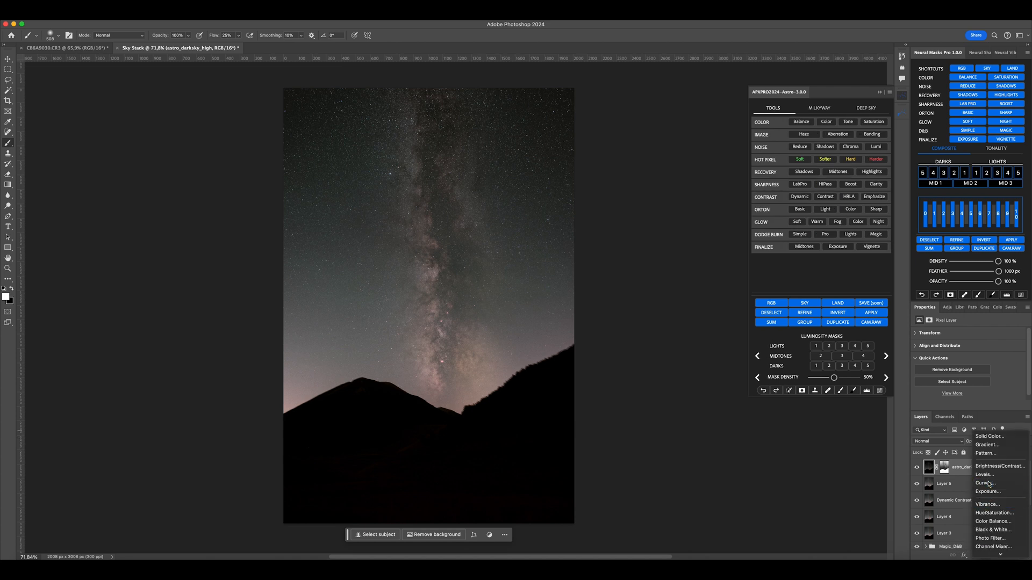
- Add a Curves layer masked to the Milky Way and lift its midpoint to brighten the band
{"action": "left_click", "coordinate": [985, 483]}
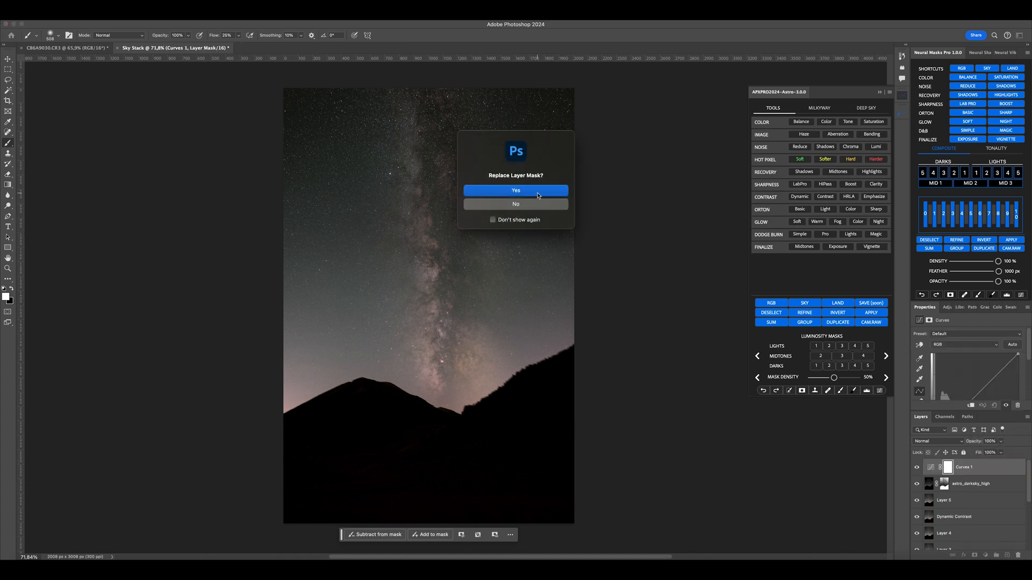
{"action": "left_click", "coordinate": [515, 190]}
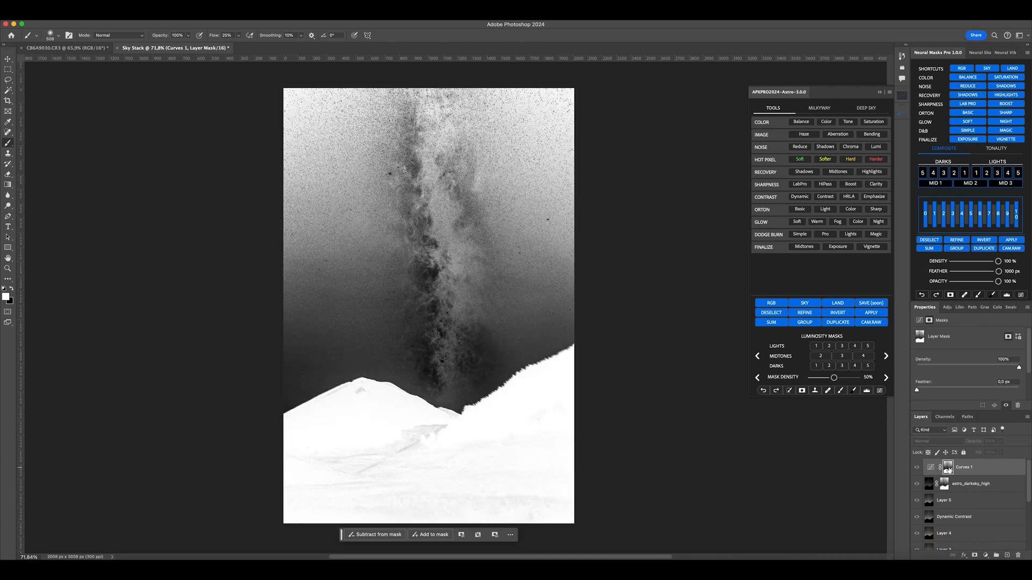
{"action": "left_click", "coordinate": [916, 468]}
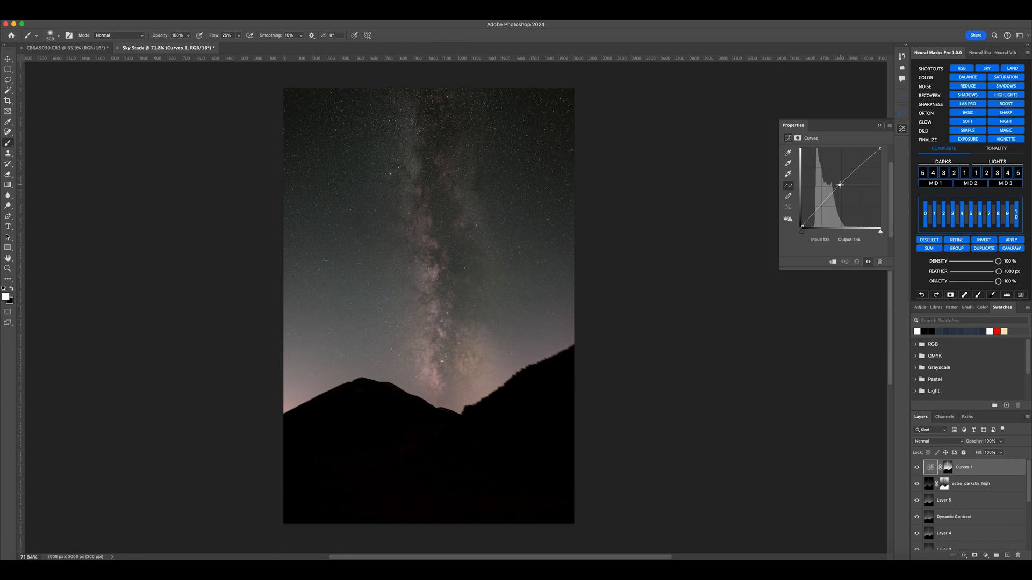
{"action": "left_click_drag", "start_coordinate": [841, 185], "coordinate": [841, 180]}
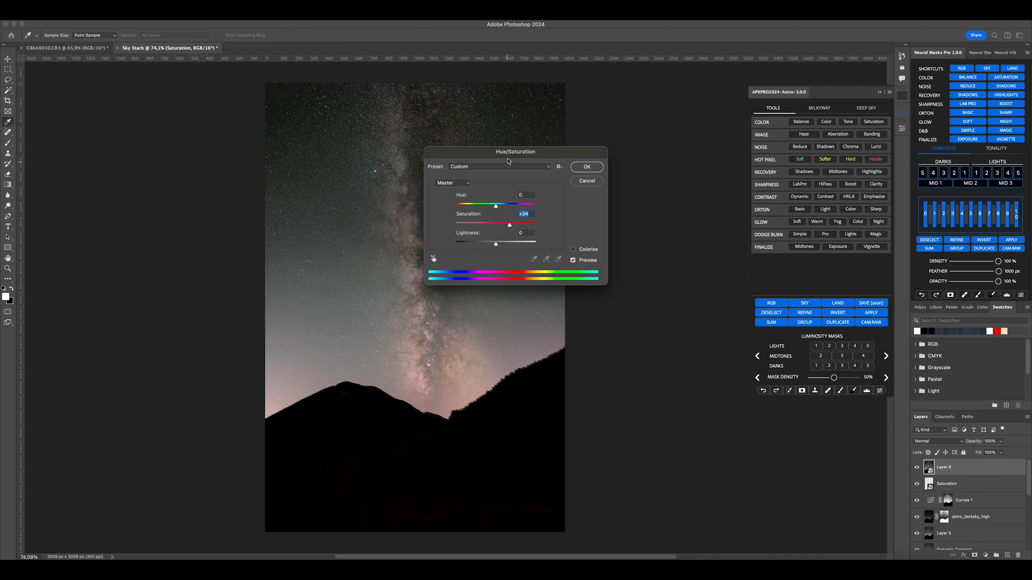
- Raise saturation to about +34 on the Saturation layer and confirm
{"action": "left_click_drag", "start_coordinate": [515, 152], "coordinate": [659, 158]}
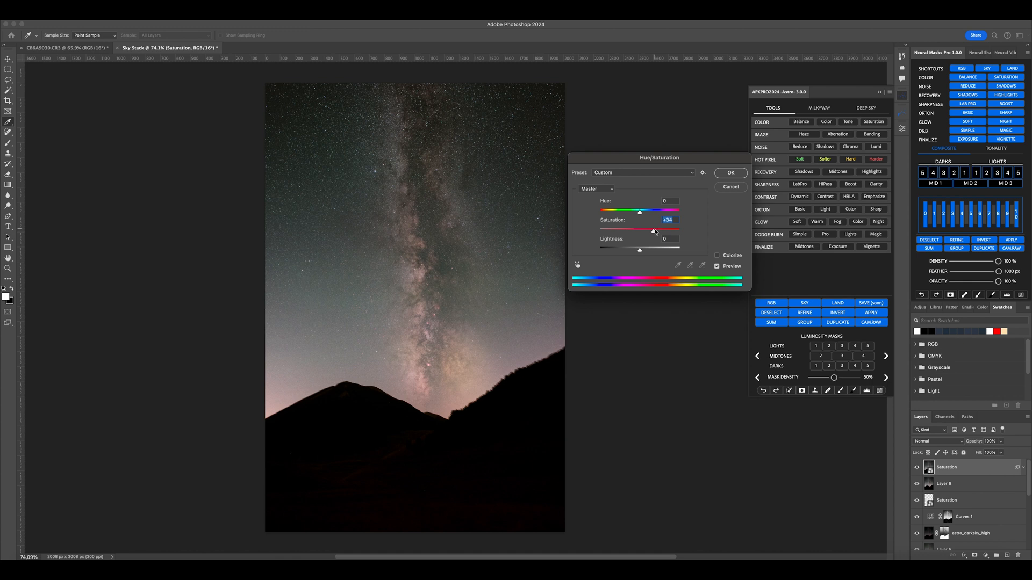
{"action": "left_click_drag", "start_coordinate": [654, 230], "coordinate": [670, 230]}
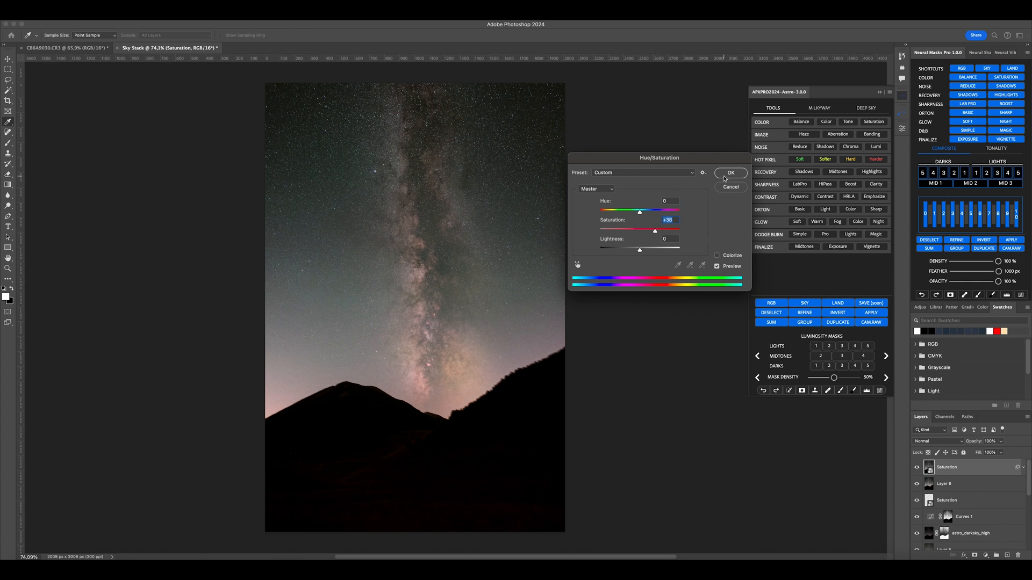
{"action": "left_click", "coordinate": [729, 173]}
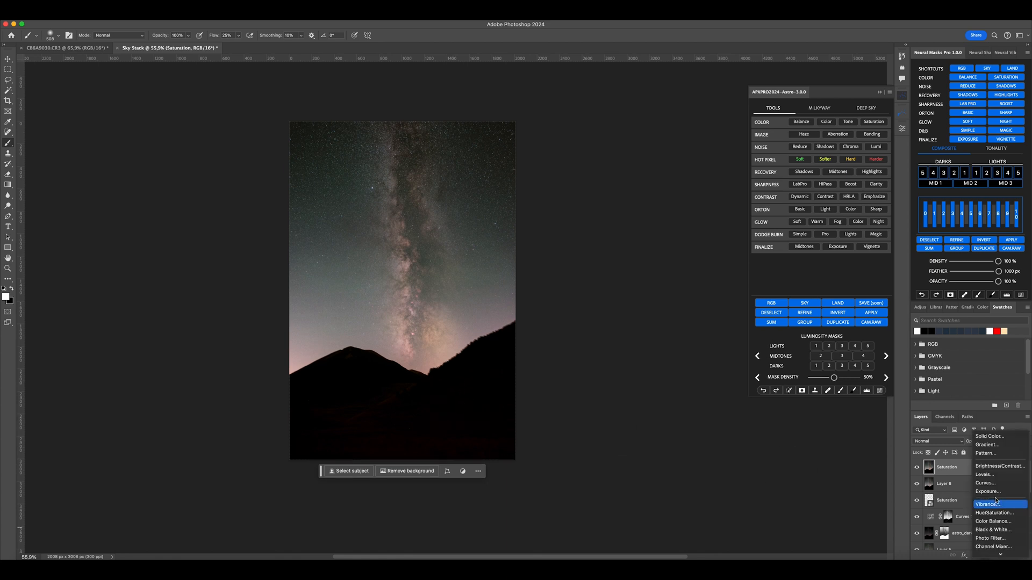
{"action": "mouse_move", "coordinate": [995, 513]}
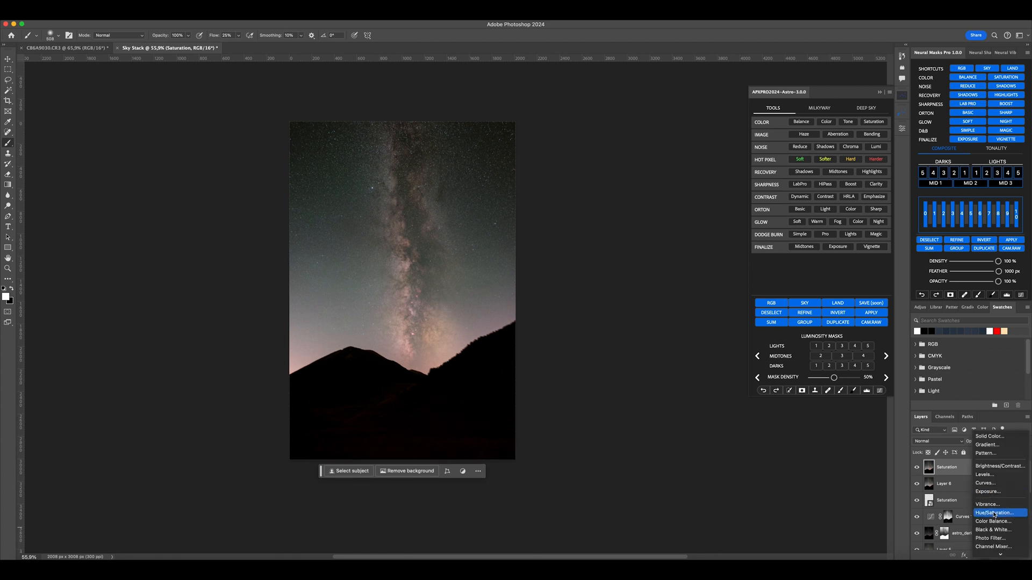
- Add a Hue/Saturation 1 layer with a small negative hue shift
{"action": "left_click", "coordinate": [993, 513]}
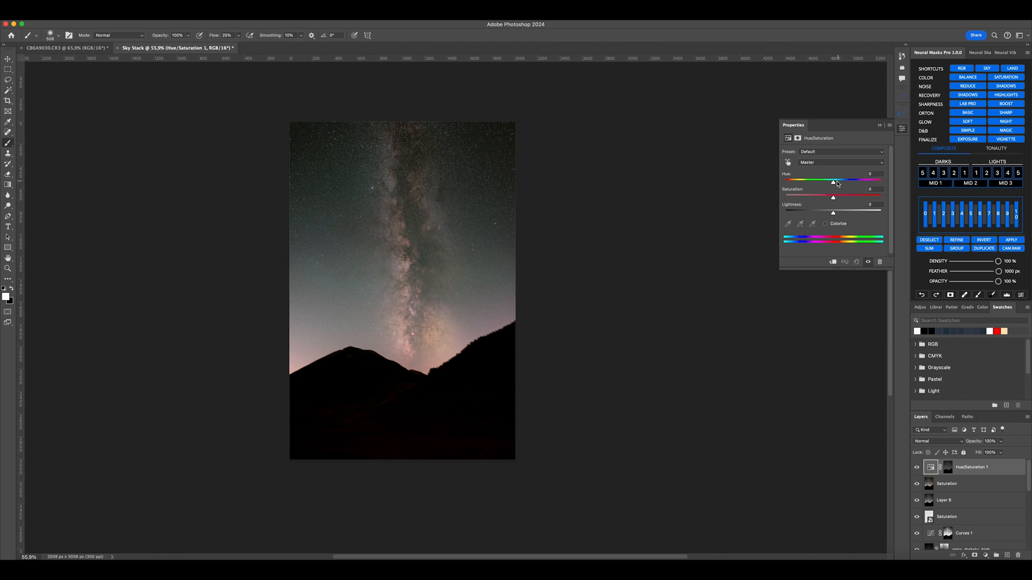
{"action": "left_click_drag", "start_coordinate": [832, 180], "coordinate": [820, 181]}
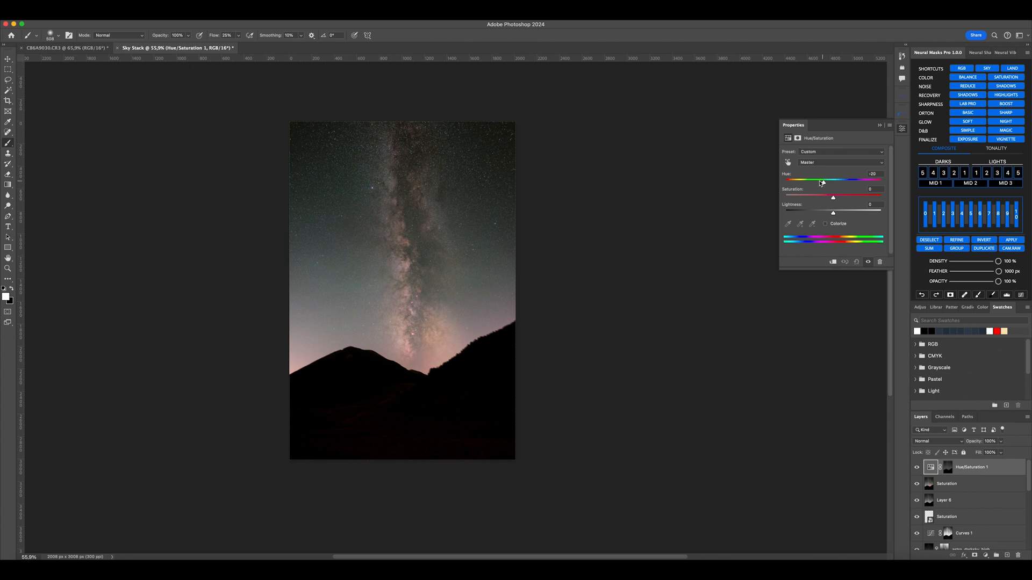
{"action": "left_click_drag", "start_coordinate": [823, 181], "coordinate": [819, 181]}
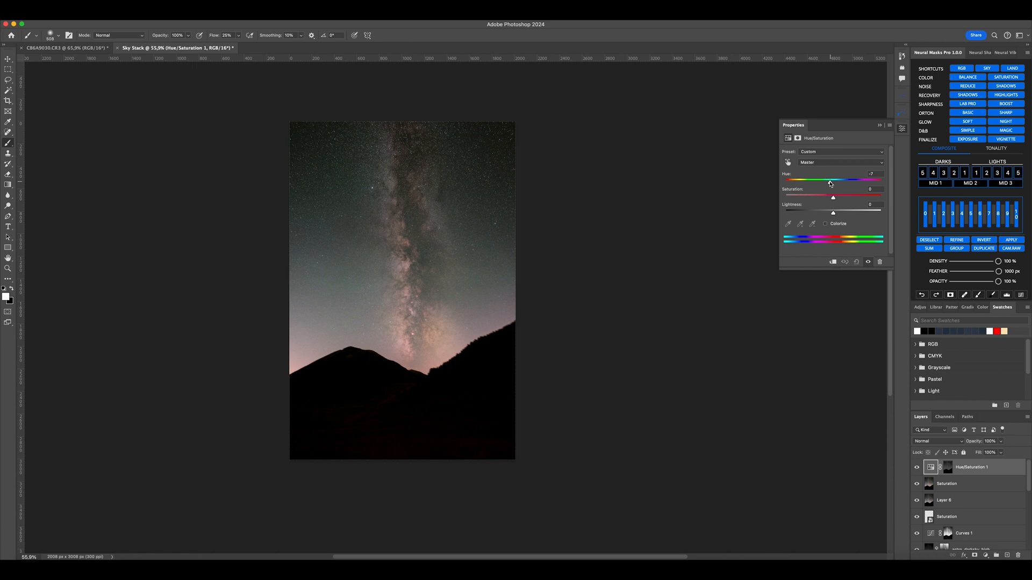
{"action": "left_click_drag", "start_coordinate": [829, 181], "coordinate": [825, 180]}
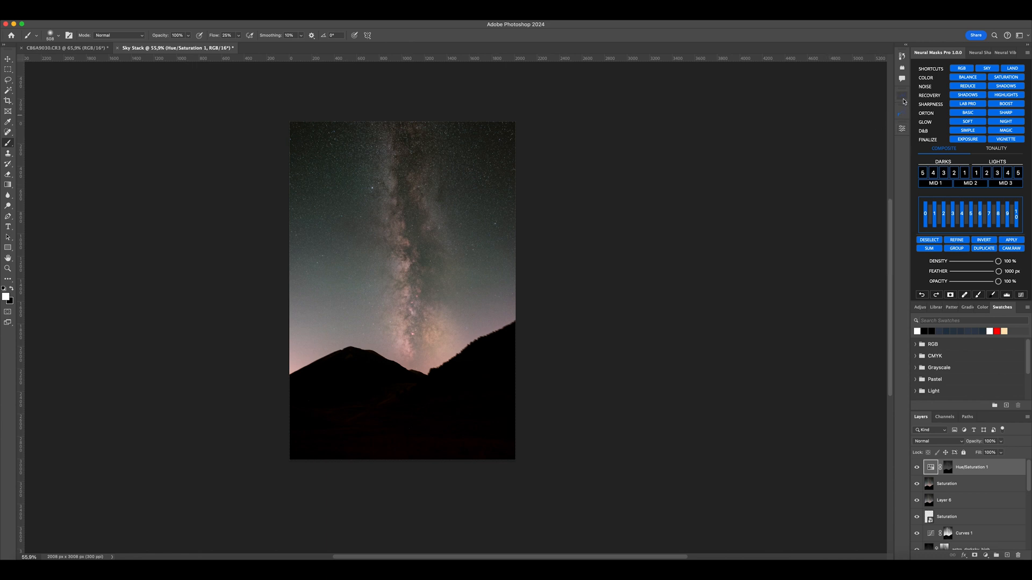
- Add the astro_degreen_low masked layer via Remove Cast > Green (low) to neutralise the sky's green tint
{"action": "left_click", "coordinate": [902, 101]}
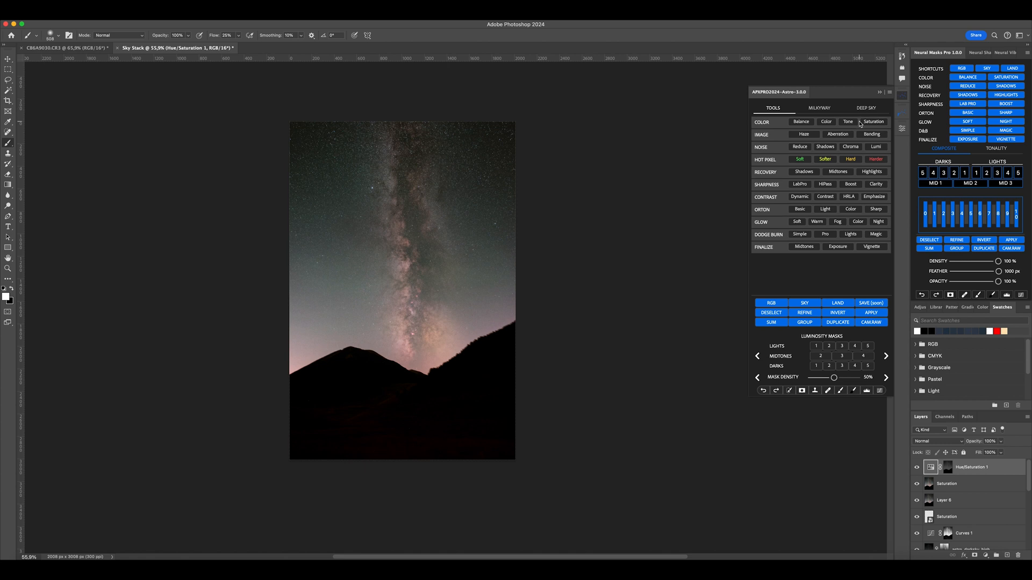
{"action": "left_click", "coordinate": [819, 107]}
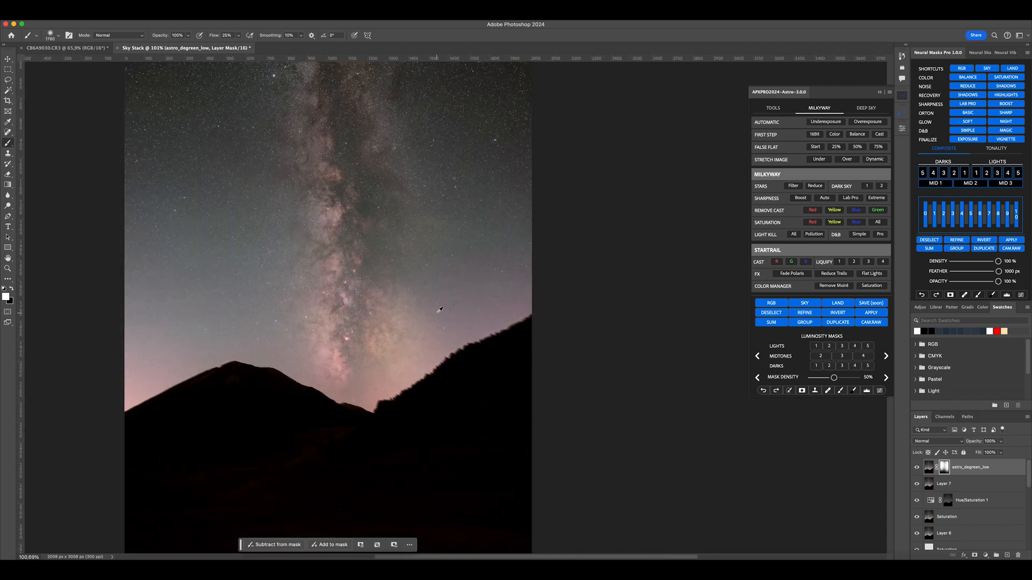
{"action": "scroll", "scroll_direction": "down", "scroll_amount": 3}
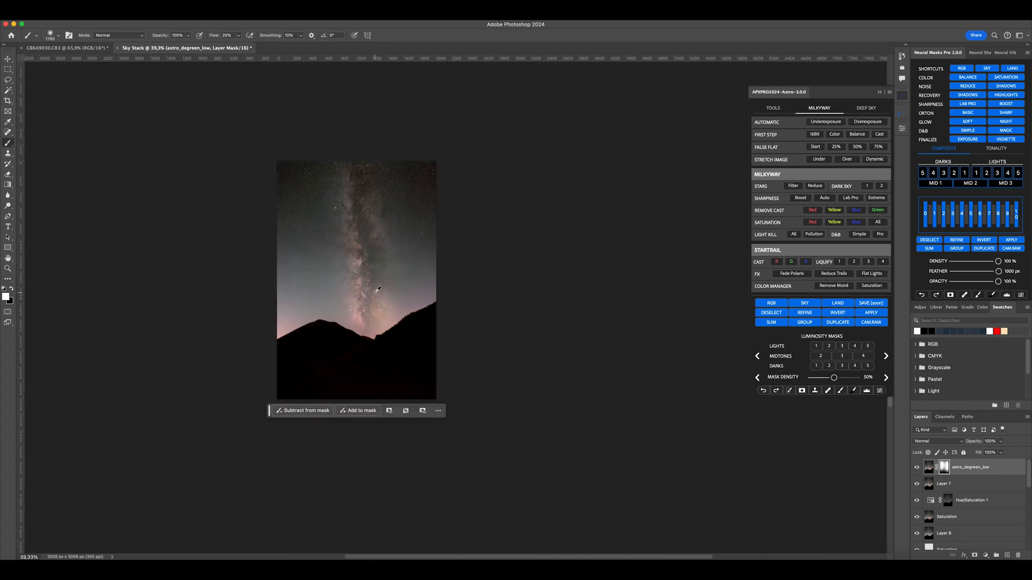